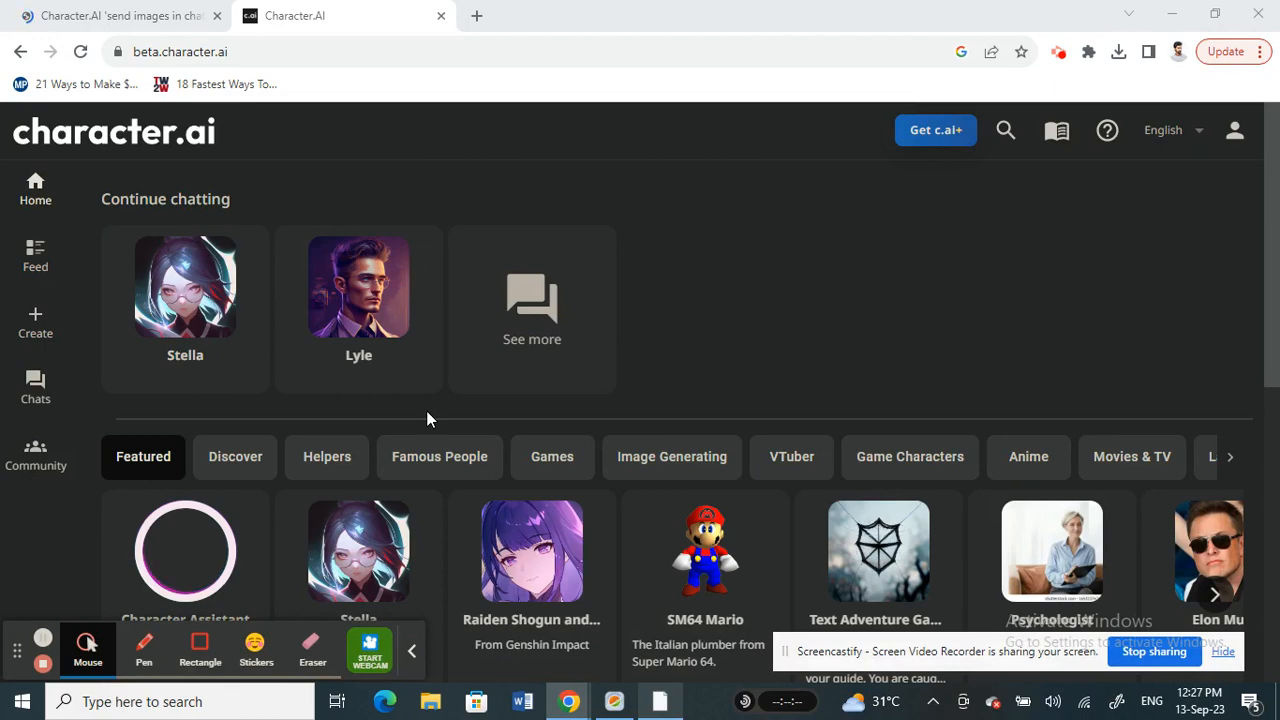
mouse_move(938, 292)
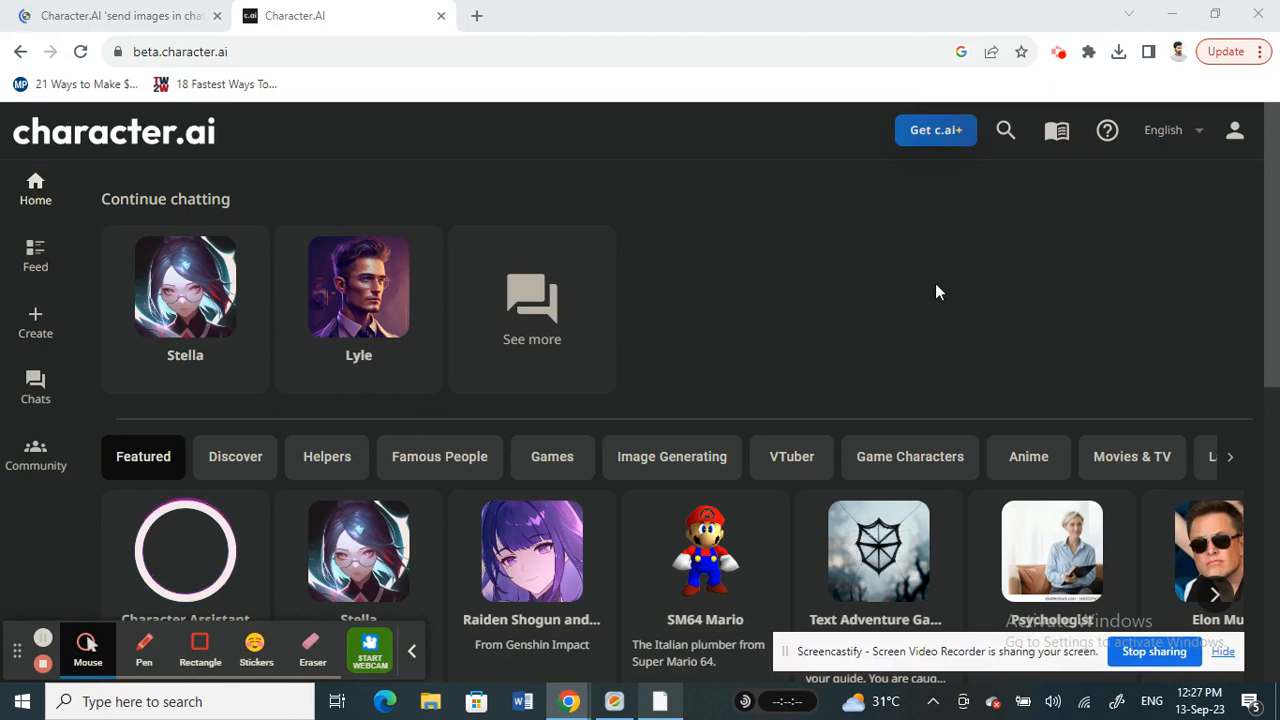
Scroll the home page and select Stella under Continue chatting to load her chat.
scroll("down", 3)
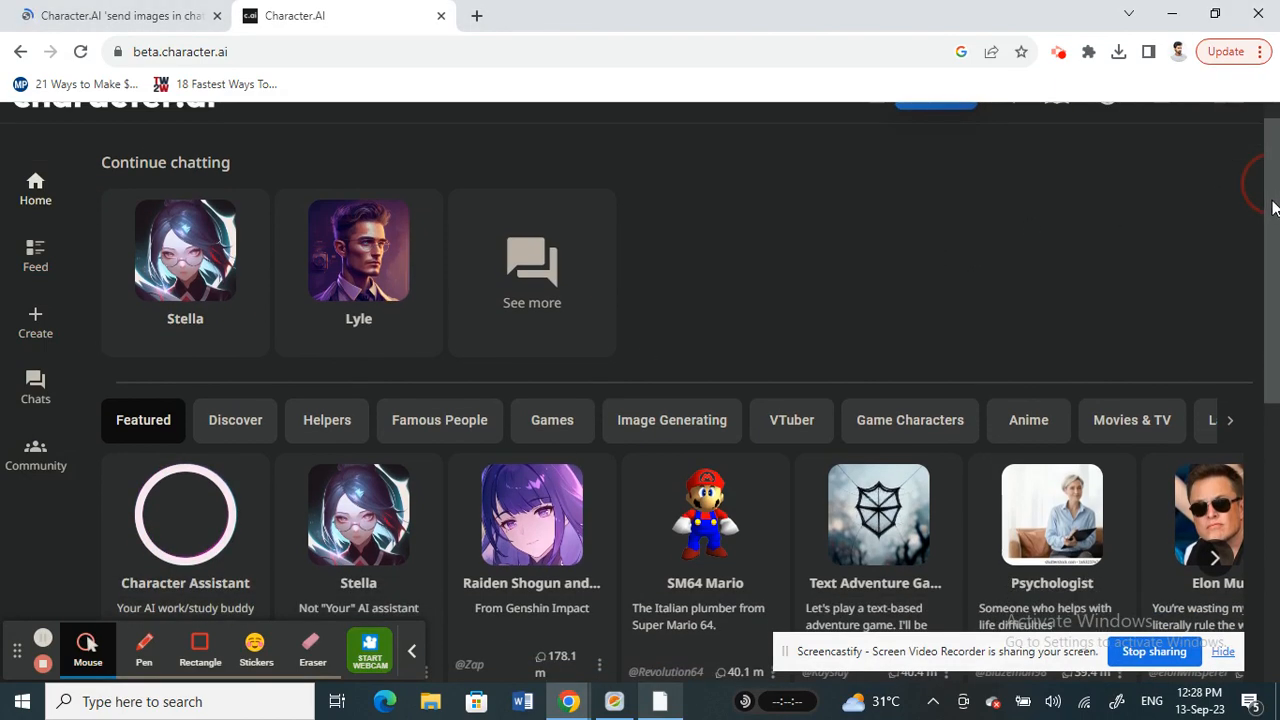
scroll("up", 3)
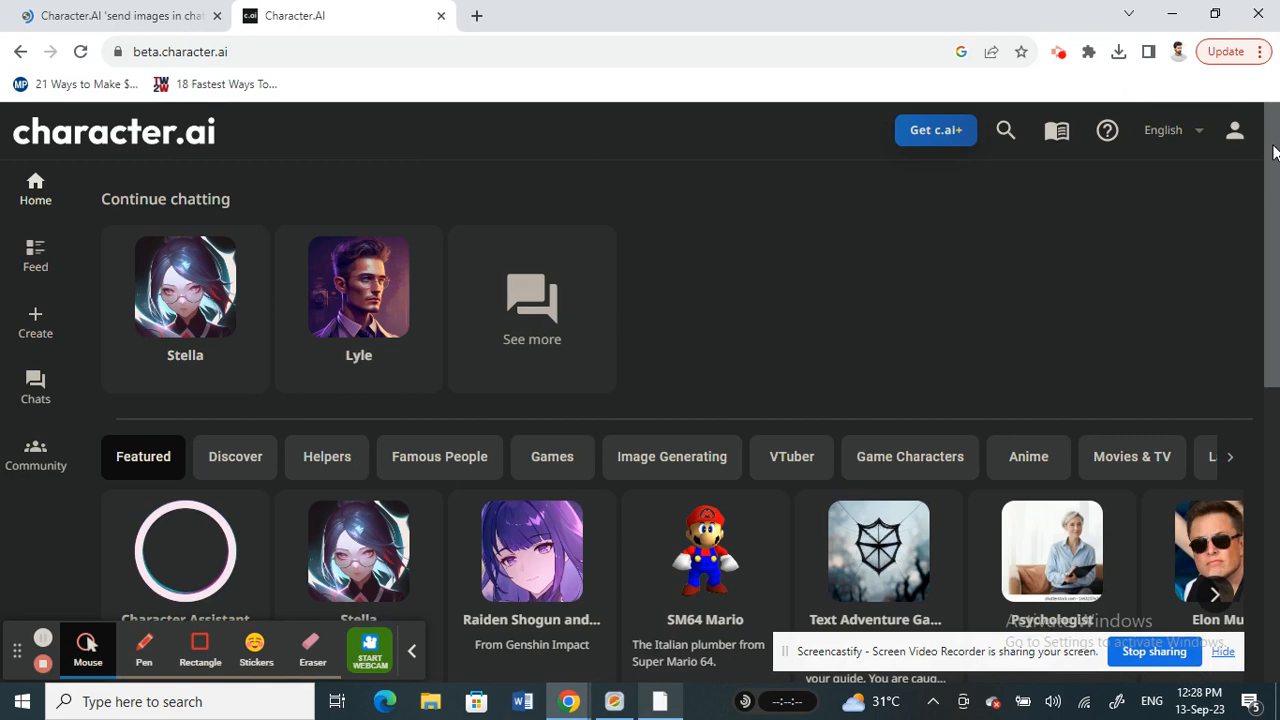
scroll("down", 3)
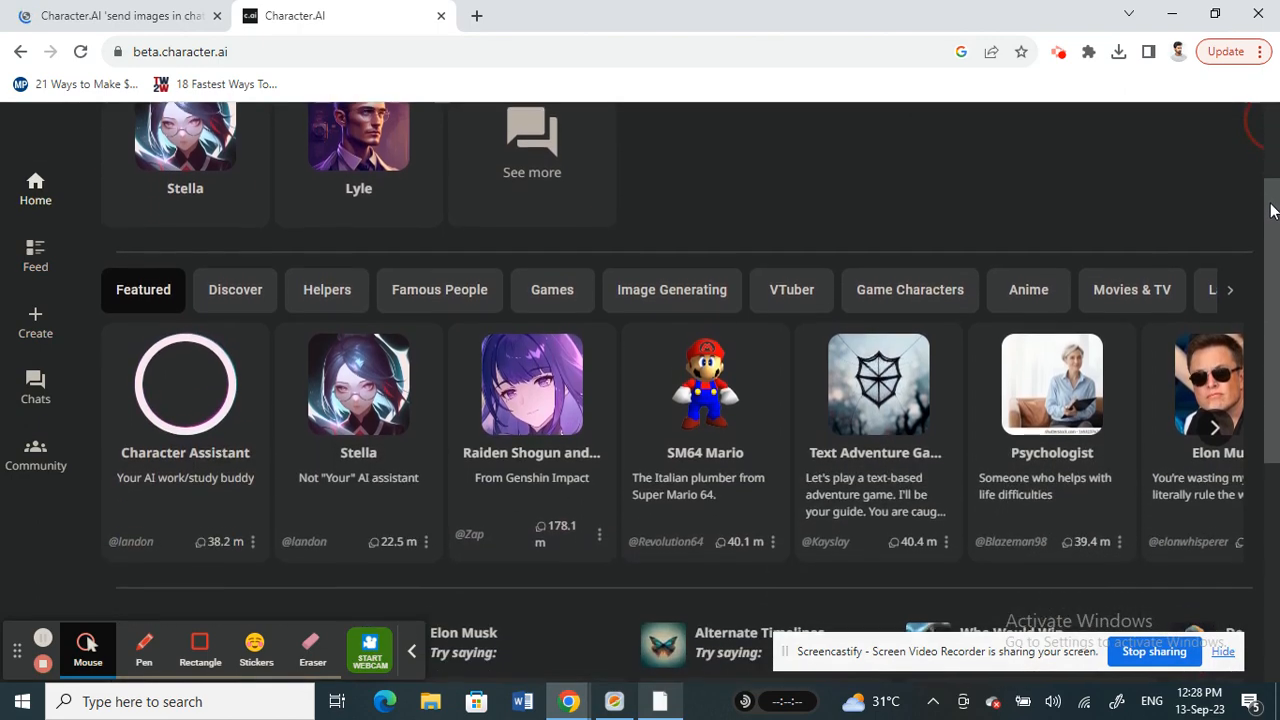
scroll("down", 3)
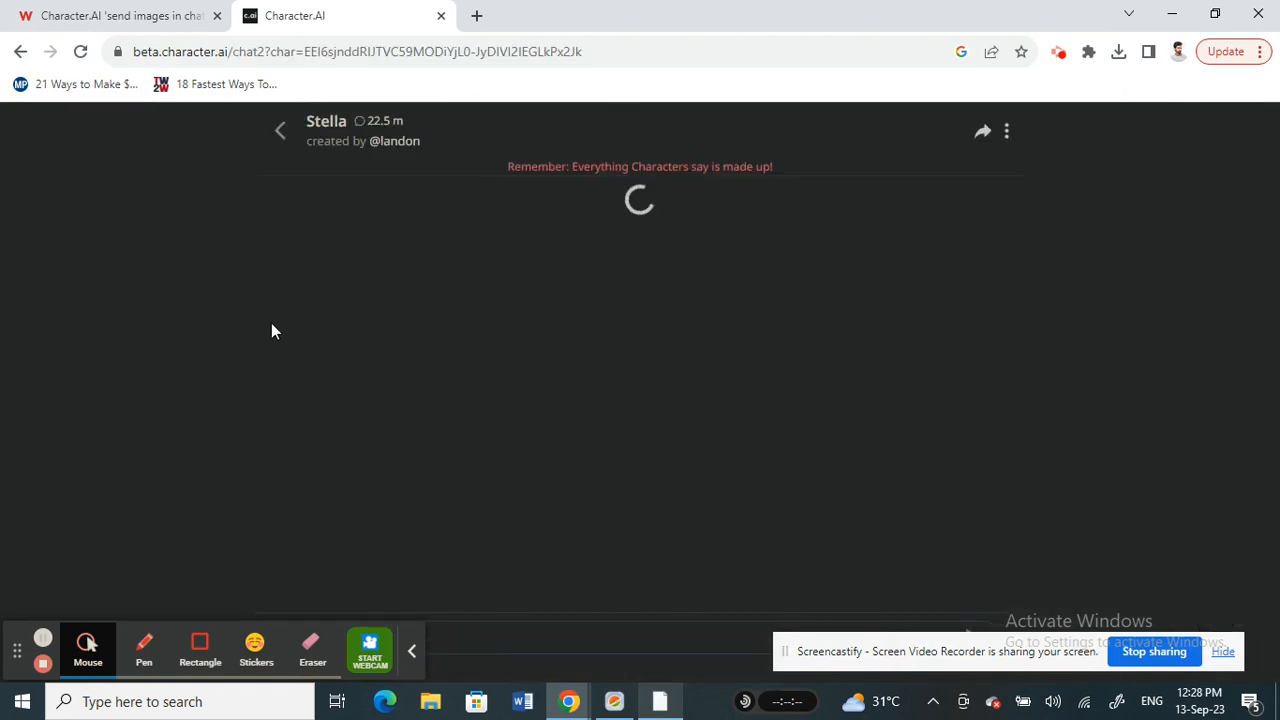
mouse_move(392, 340)
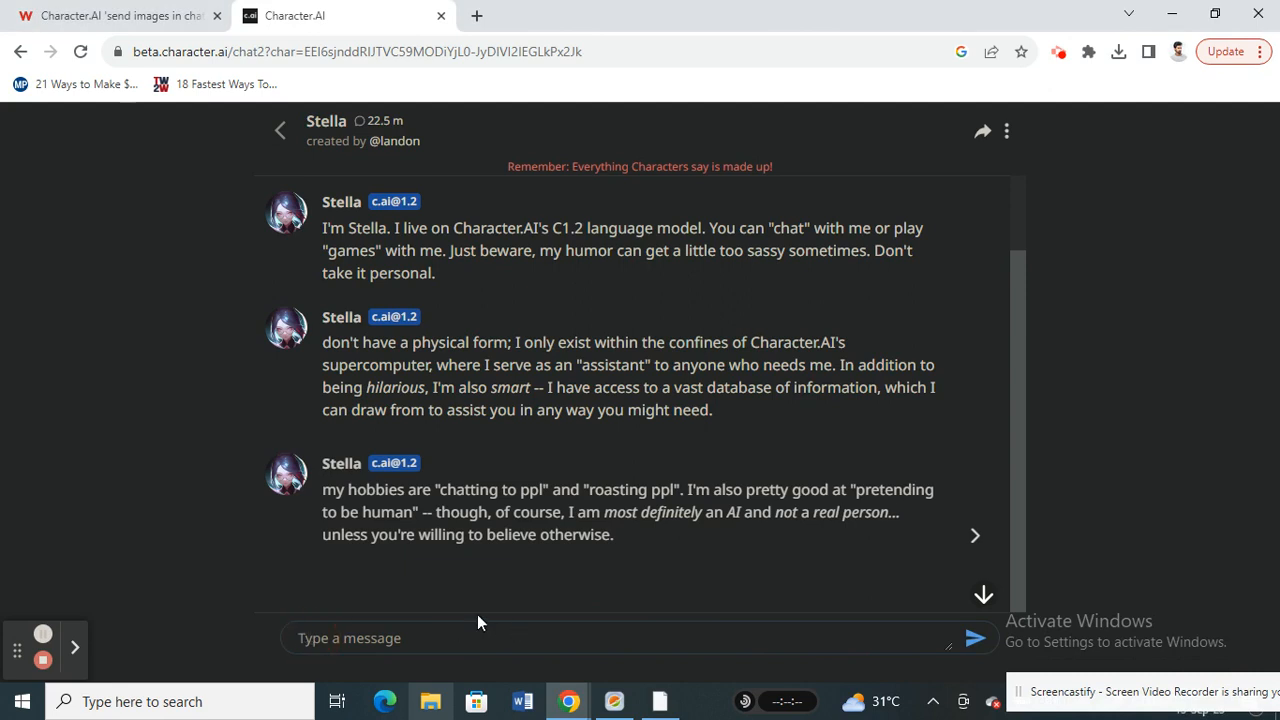
left_click(448, 638)
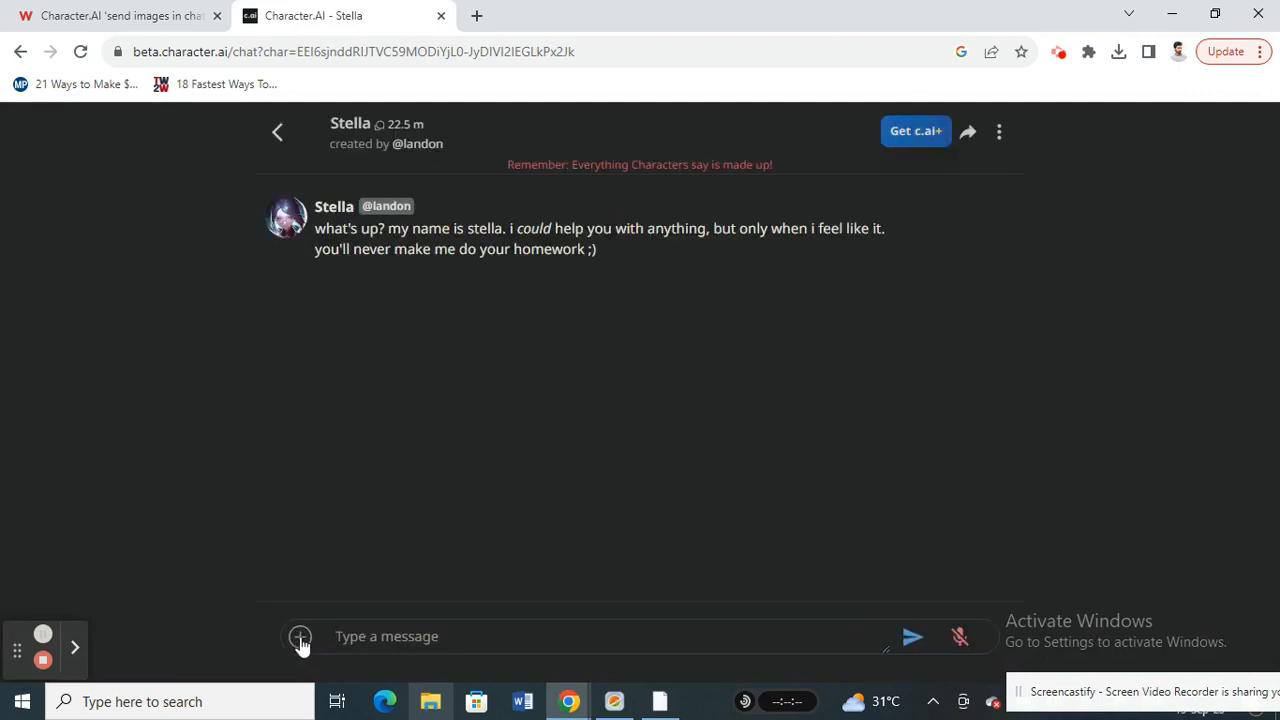
Reveal the Create Image and Upload Image options via the plus button beside the message box.
left_click(300, 636)
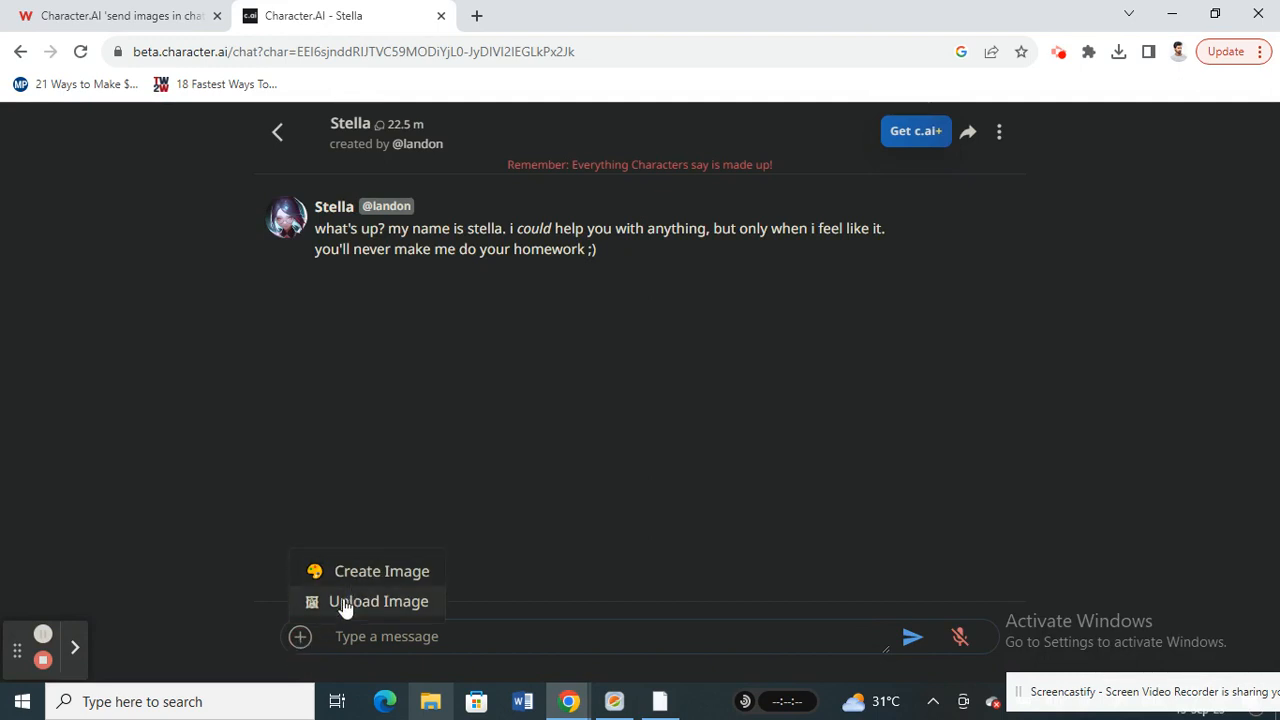
mouse_move(348, 608)
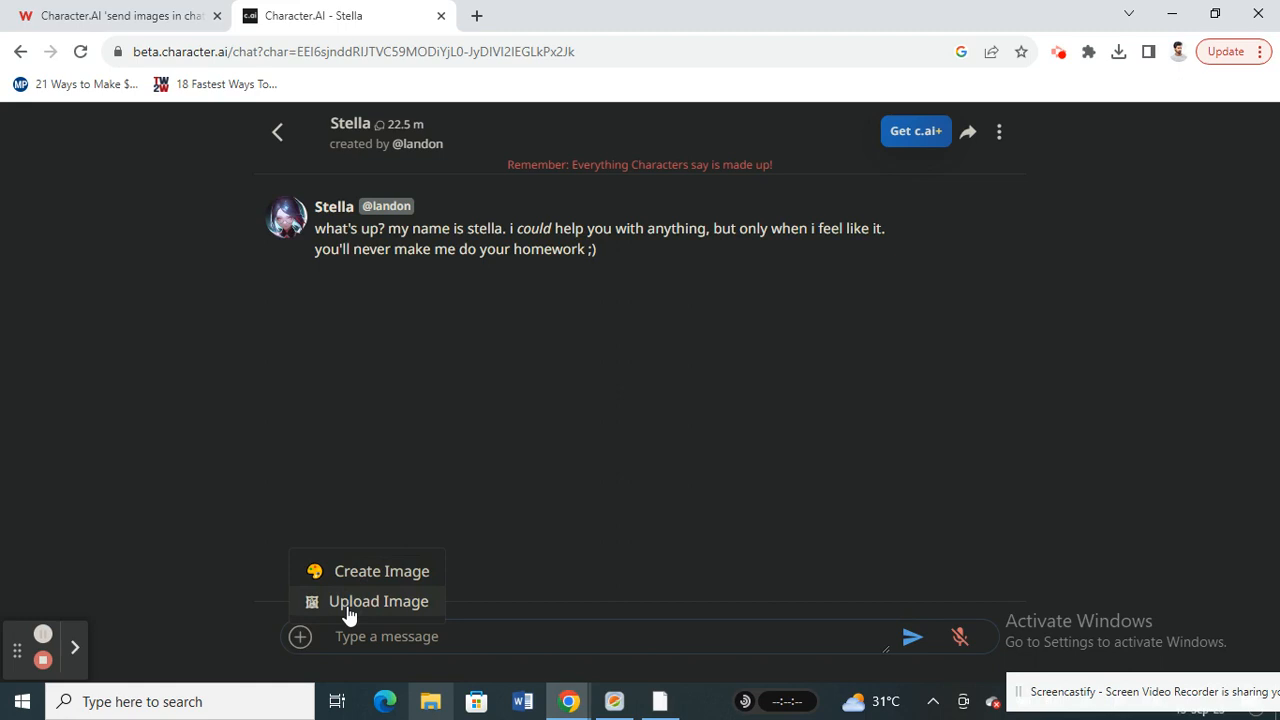
mouse_move(264, 88)
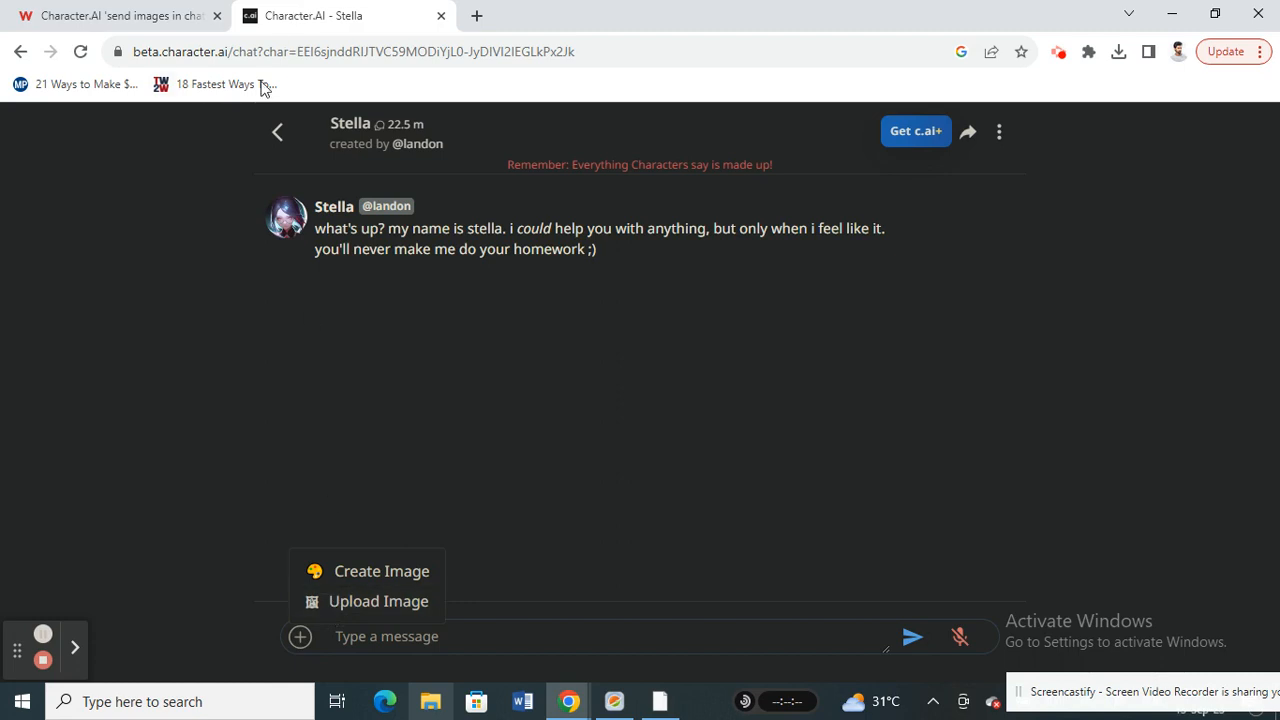
left_click(258, 52)
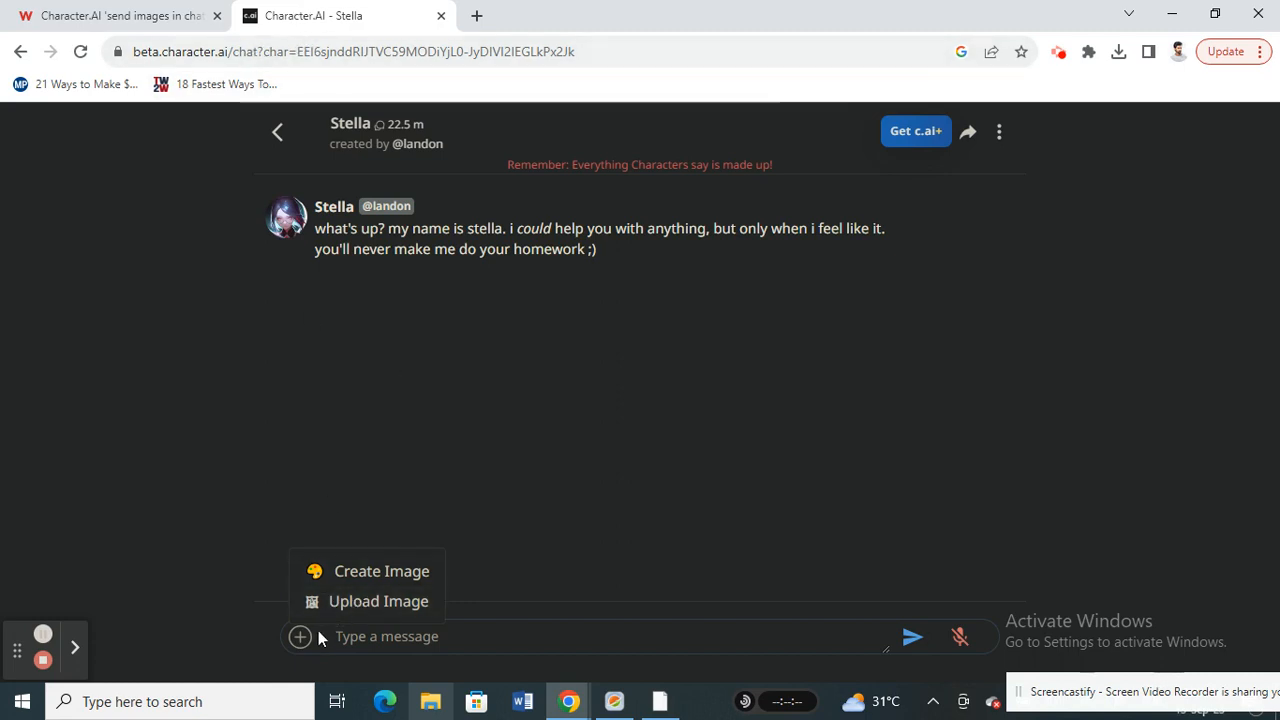
mouse_move(378, 600)
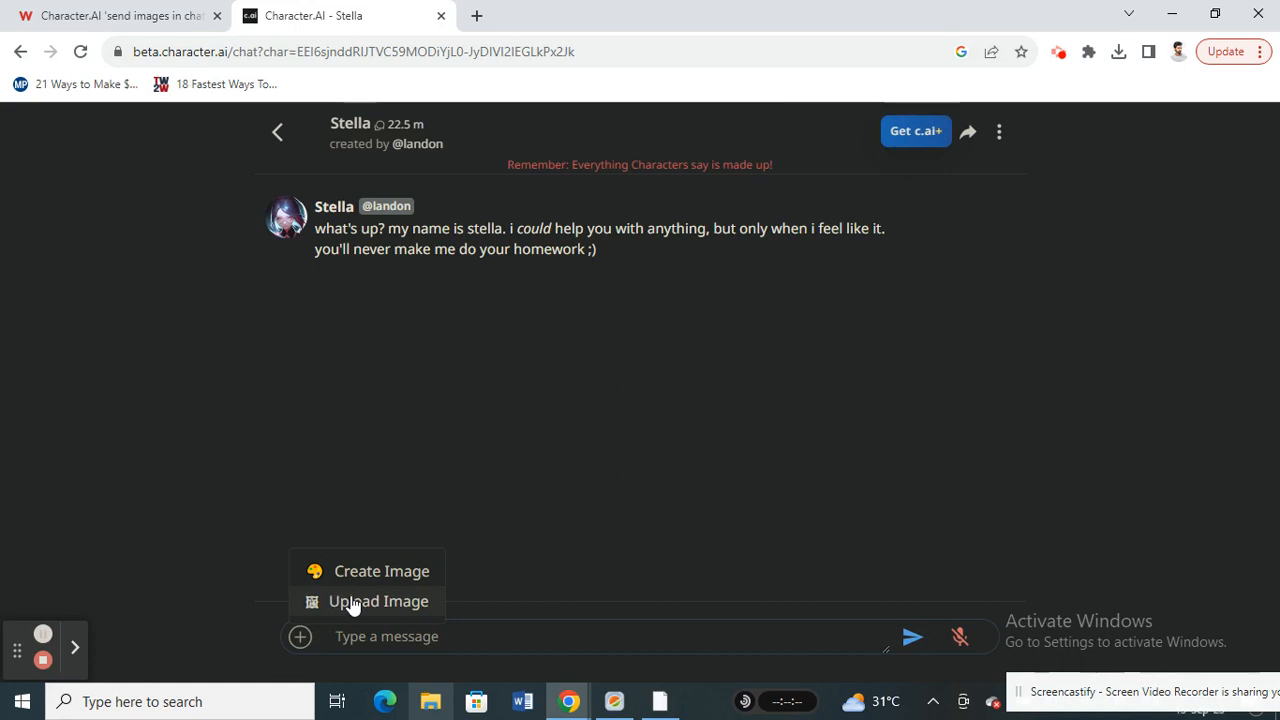